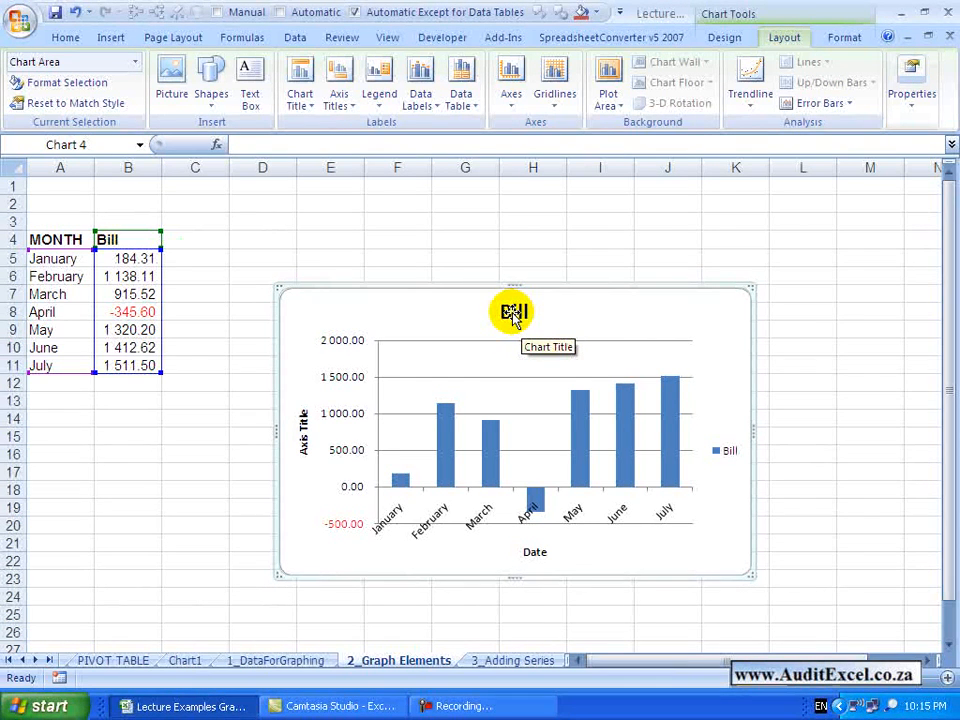
- Open the context menu of the 'Bill' chart title
{"action": "right_click", "coordinate": [513, 311]}
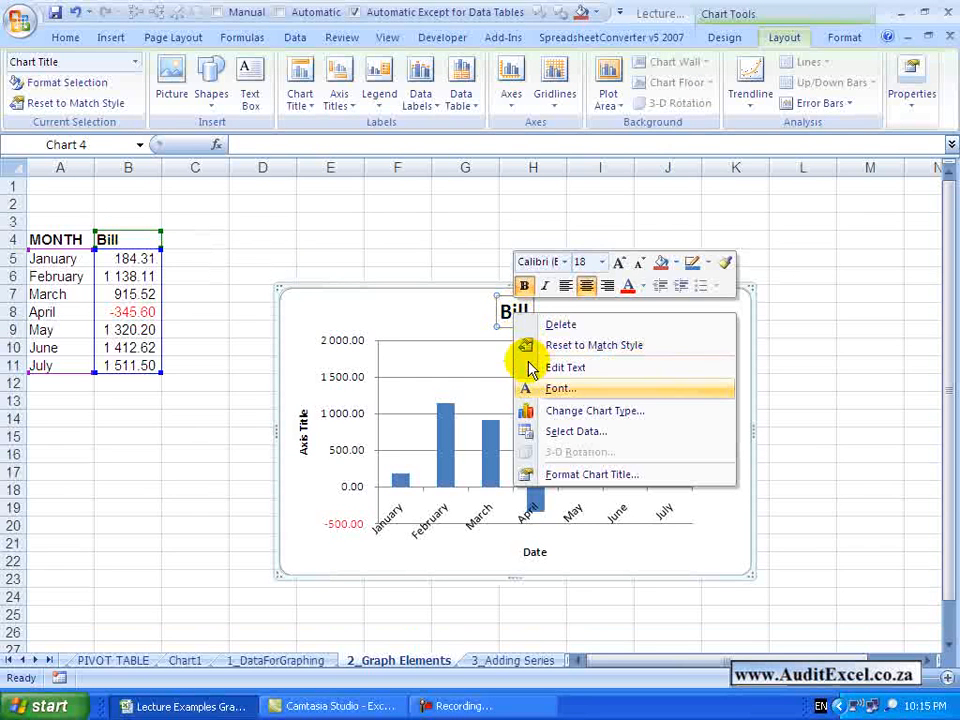
{"action": "mouse_move", "coordinate": [565, 474]}
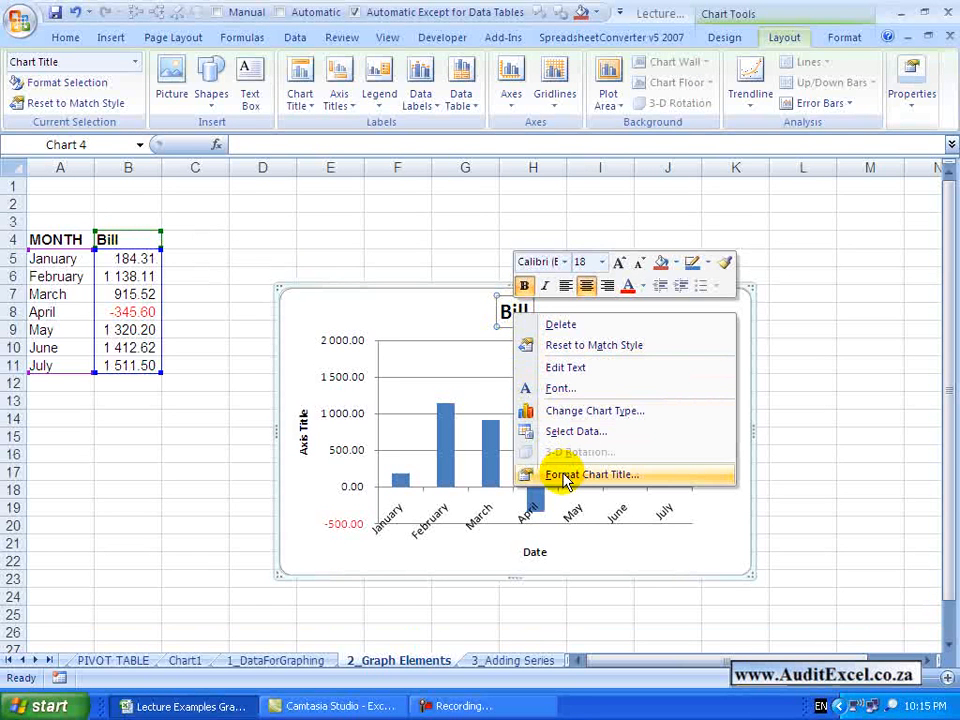
- Open Format Chart Title and apply a gradient fill to the title
{"action": "left_click", "coordinate": [591, 474]}
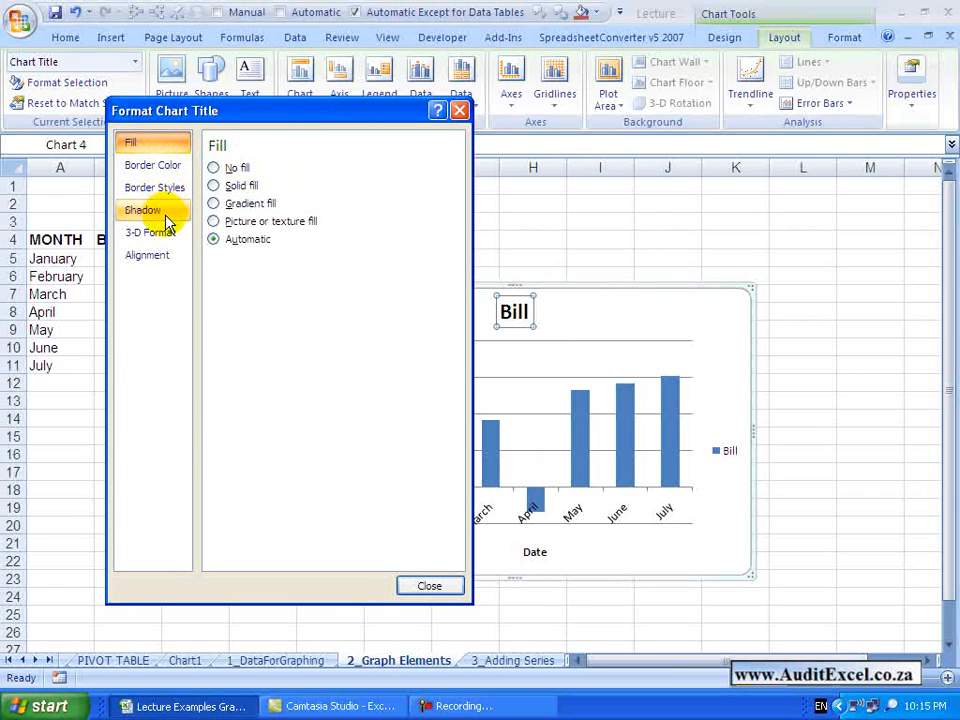
{"action": "mouse_move", "coordinate": [693, 310]}
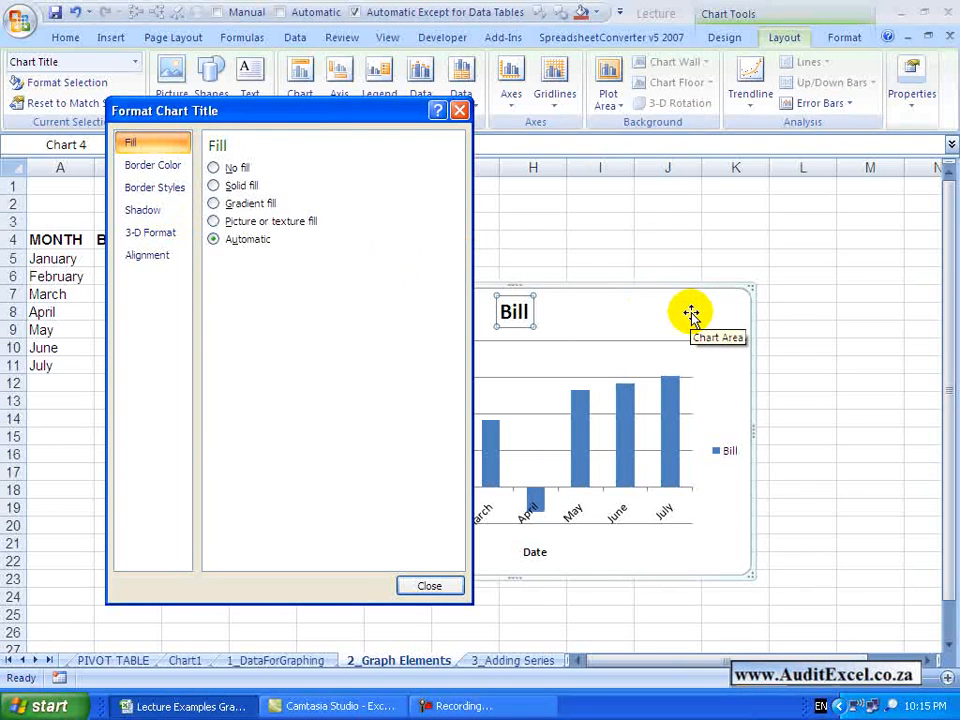
{"action": "mouse_move", "coordinate": [400, 258]}
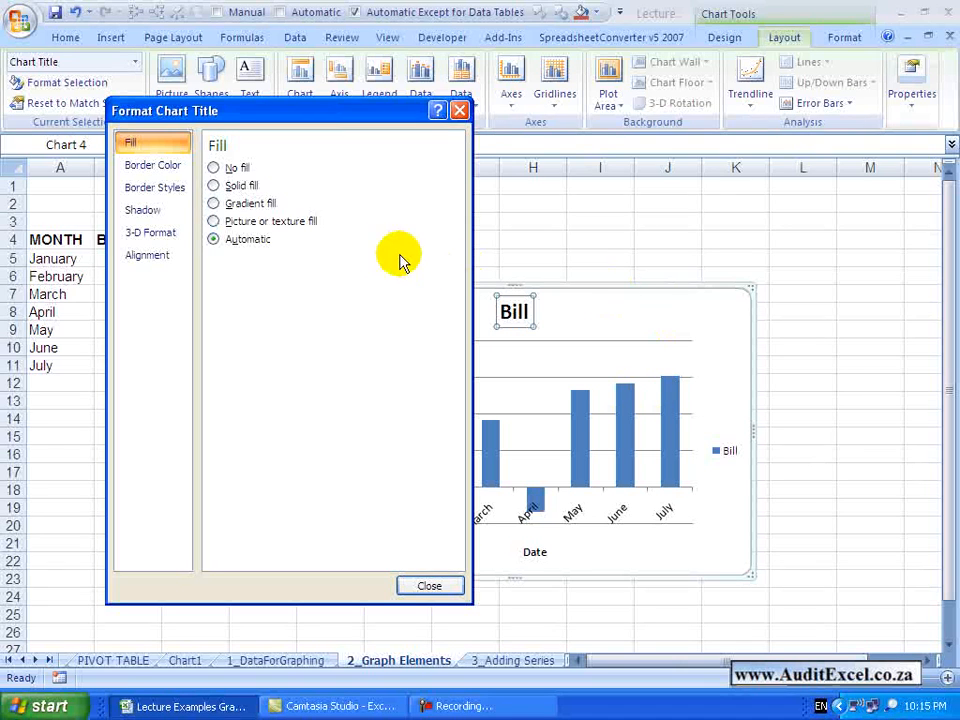
{"action": "mouse_move", "coordinate": [215, 148]}
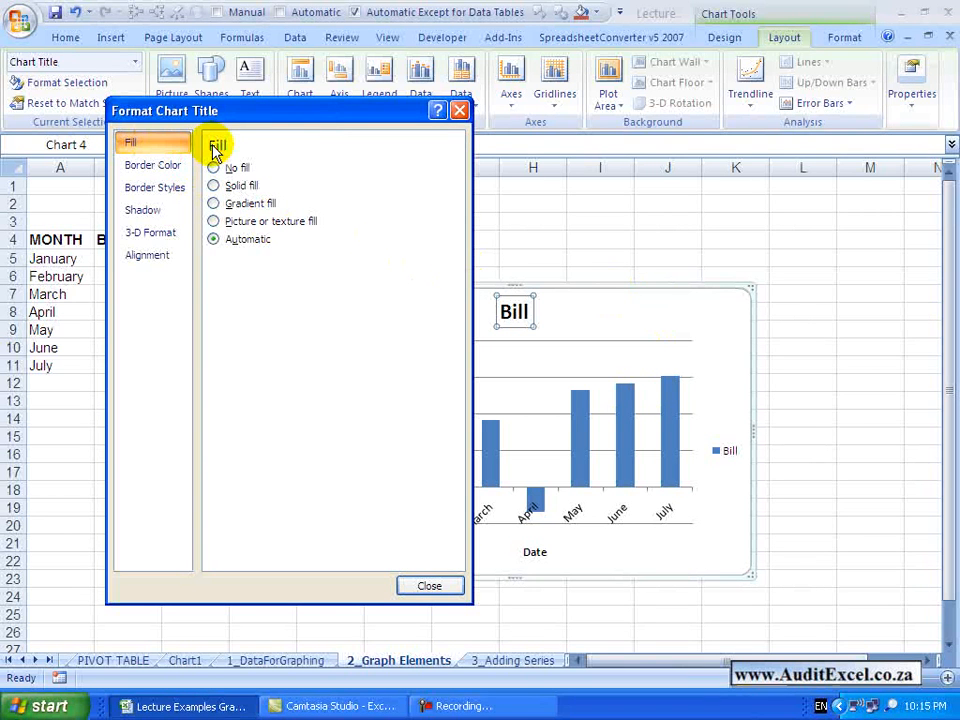
{"action": "left_click", "coordinate": [213, 203]}
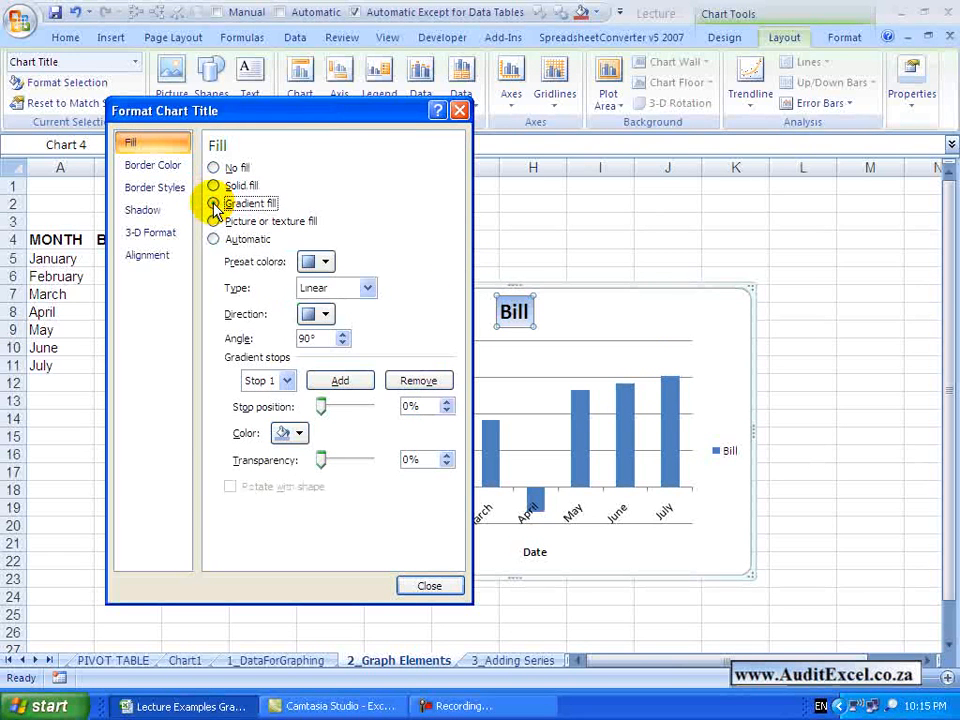
- Review the title's Border Color, Shadow and 3-D Format options
{"action": "left_click", "coordinate": [153, 165]}
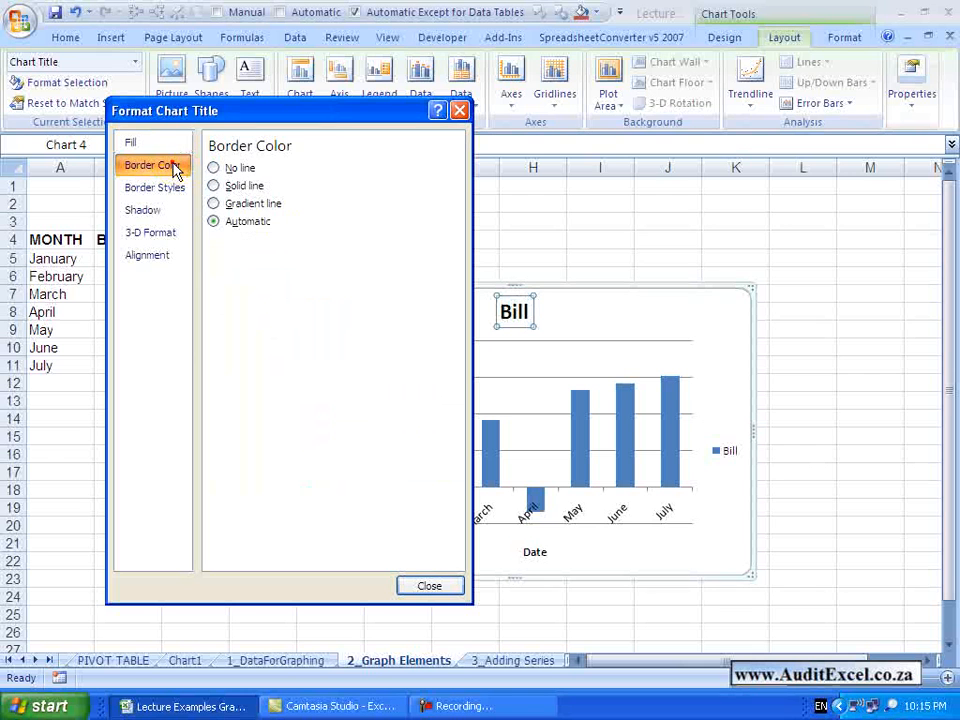
{"action": "mouse_move", "coordinate": [153, 188]}
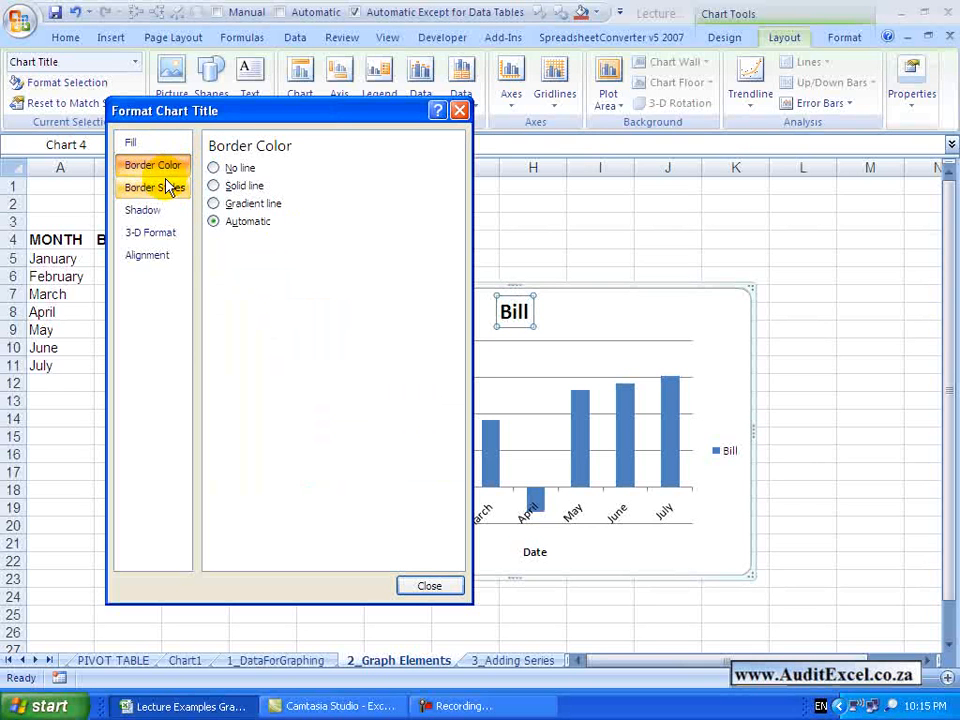
{"action": "left_click", "coordinate": [143, 210]}
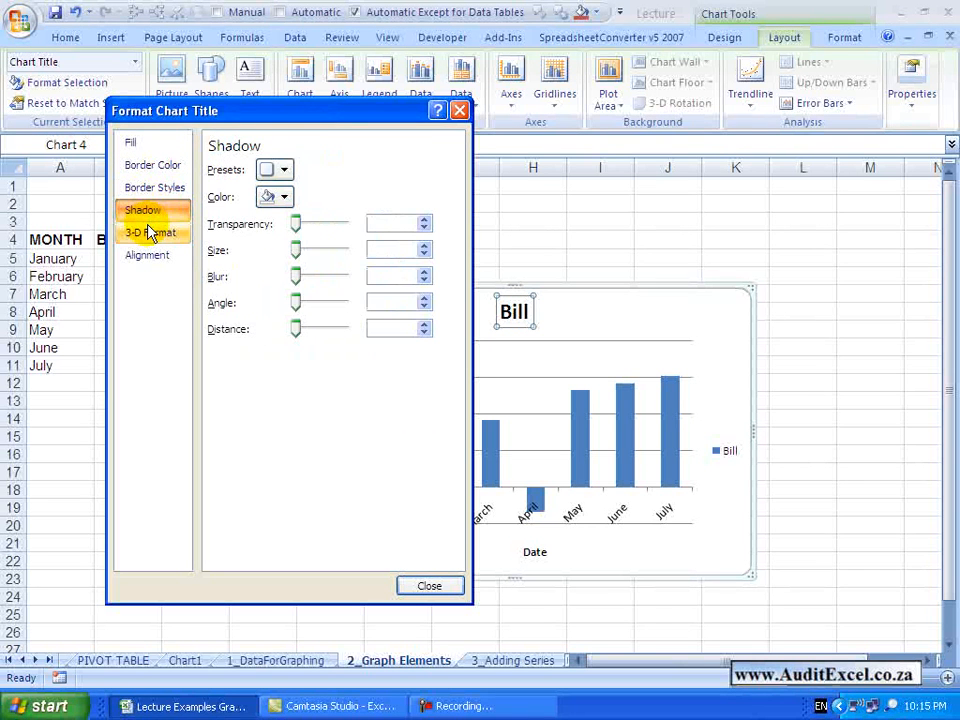
{"action": "left_click", "coordinate": [151, 232]}
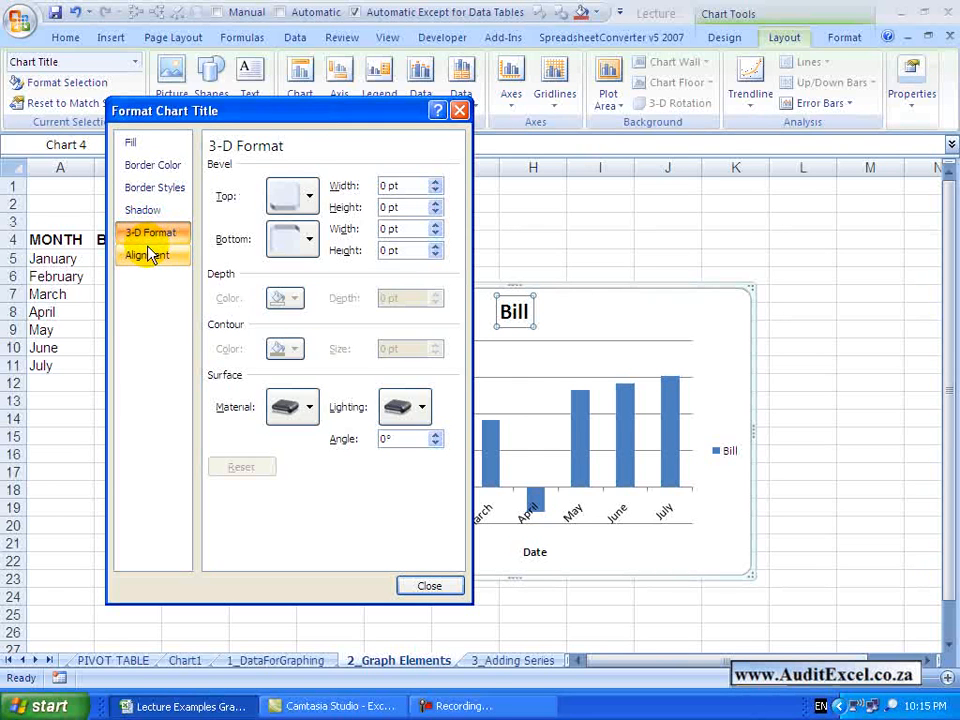
- Show Alignment settings, move the dialog aside, and keep vertical alignment Middle Centered
{"action": "left_click", "coordinate": [147, 255]}
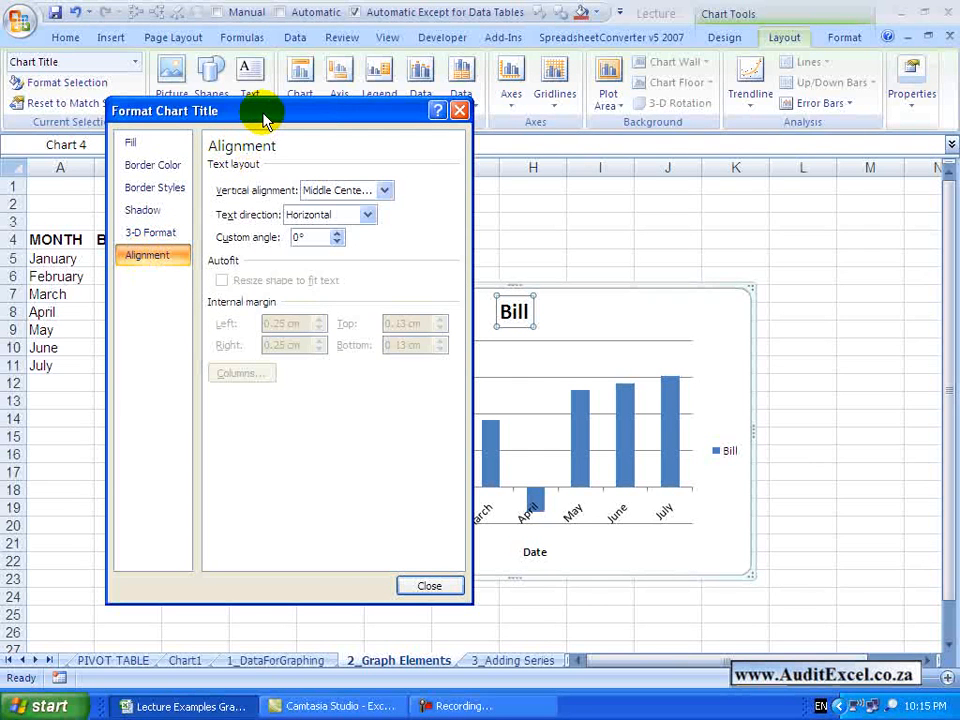
{"action": "left_click_drag", "start_coordinate": [265, 110], "coordinate": [200, 94]}
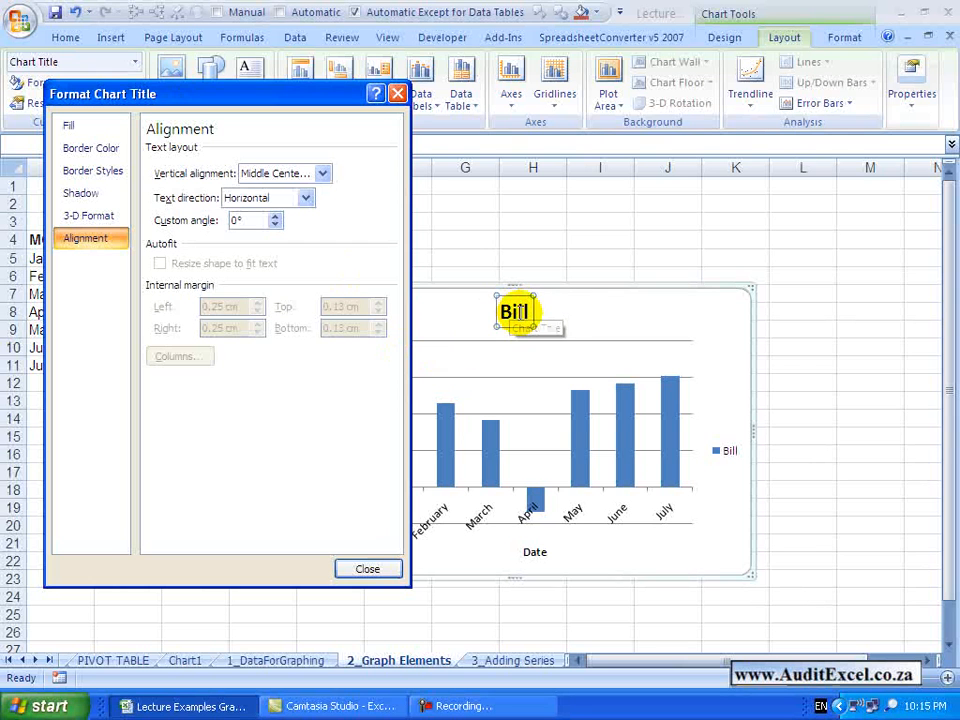
{"action": "mouse_move", "coordinate": [310, 280]}
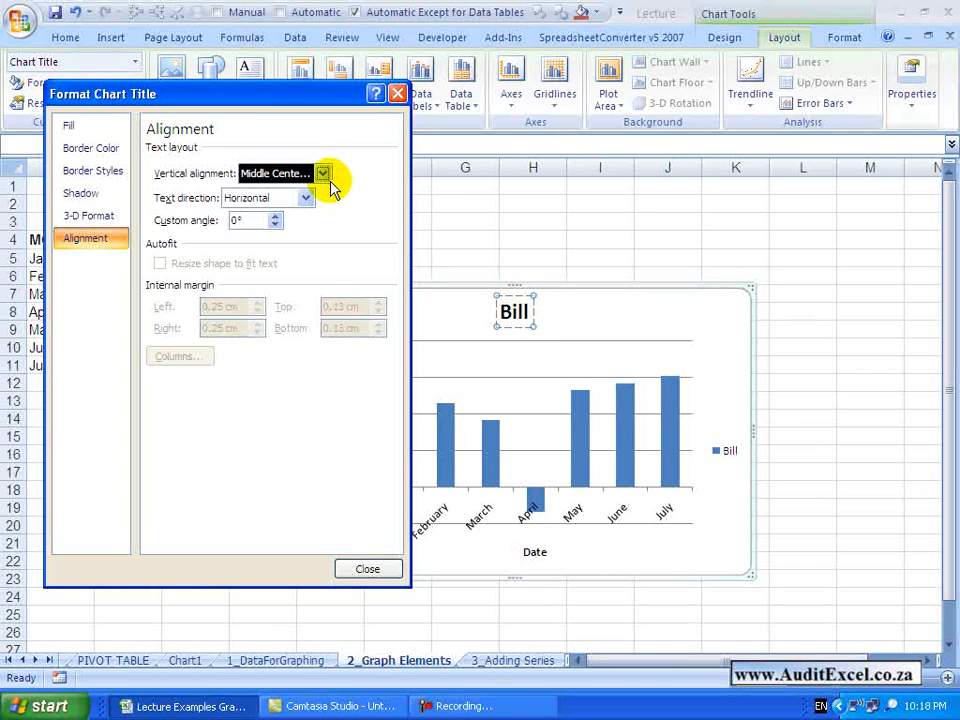
{"action": "left_click", "coordinate": [323, 173]}
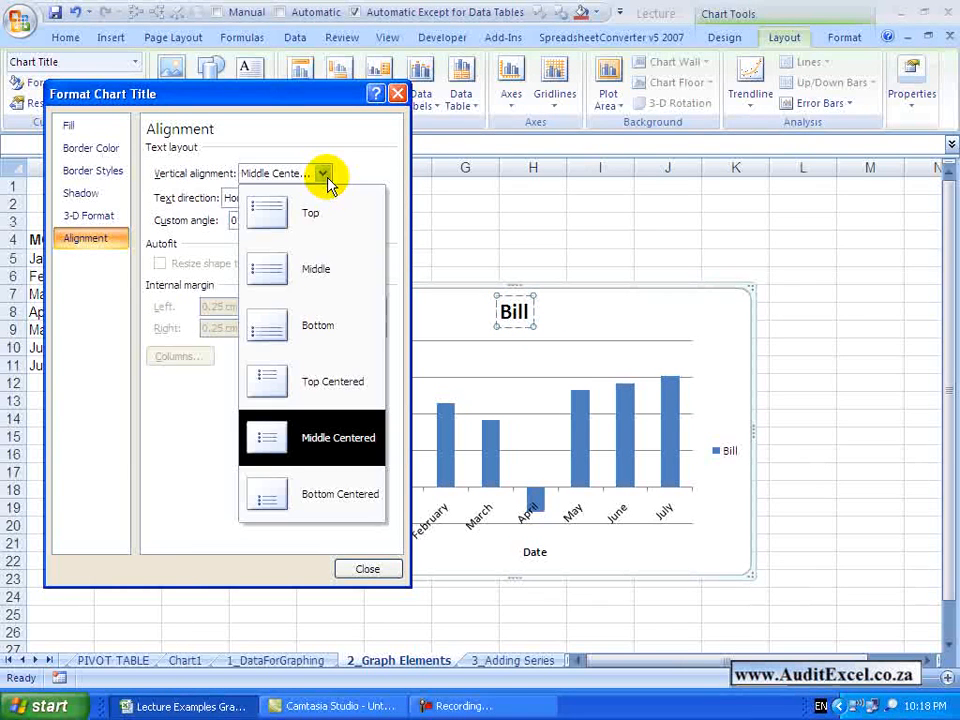
{"action": "mouse_move", "coordinate": [315, 268]}
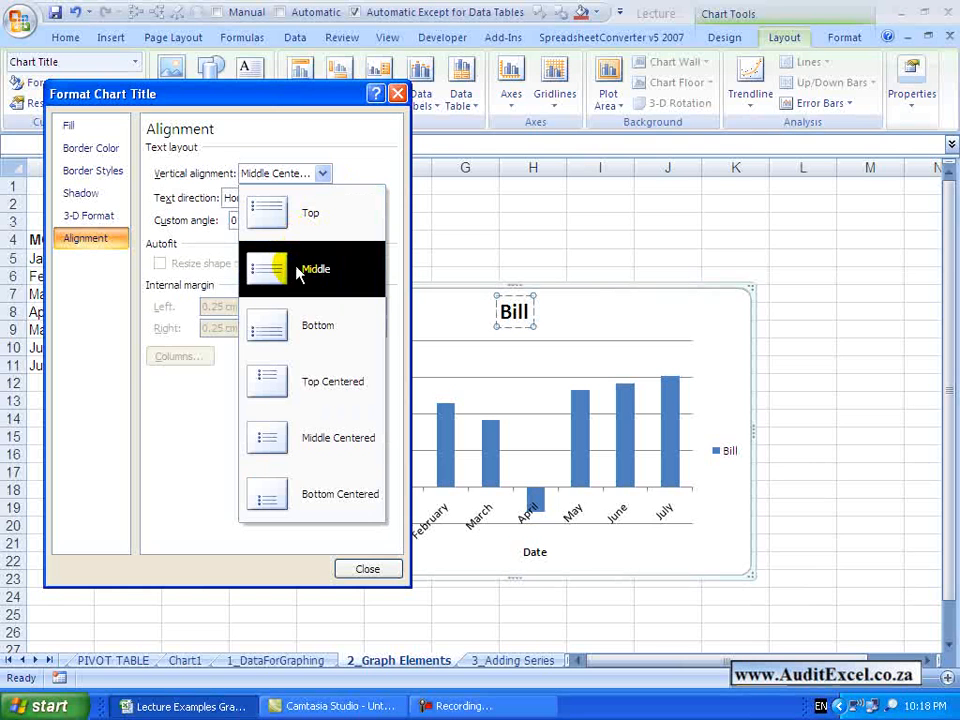
{"action": "mouse_move", "coordinate": [320, 437]}
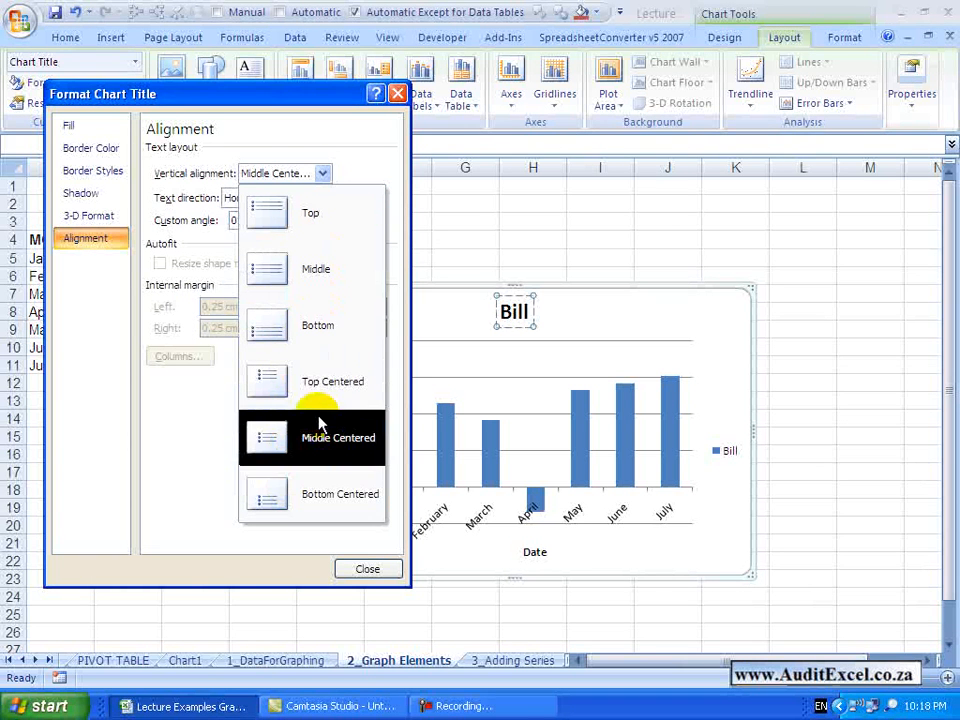
{"action": "left_click", "coordinate": [338, 437]}
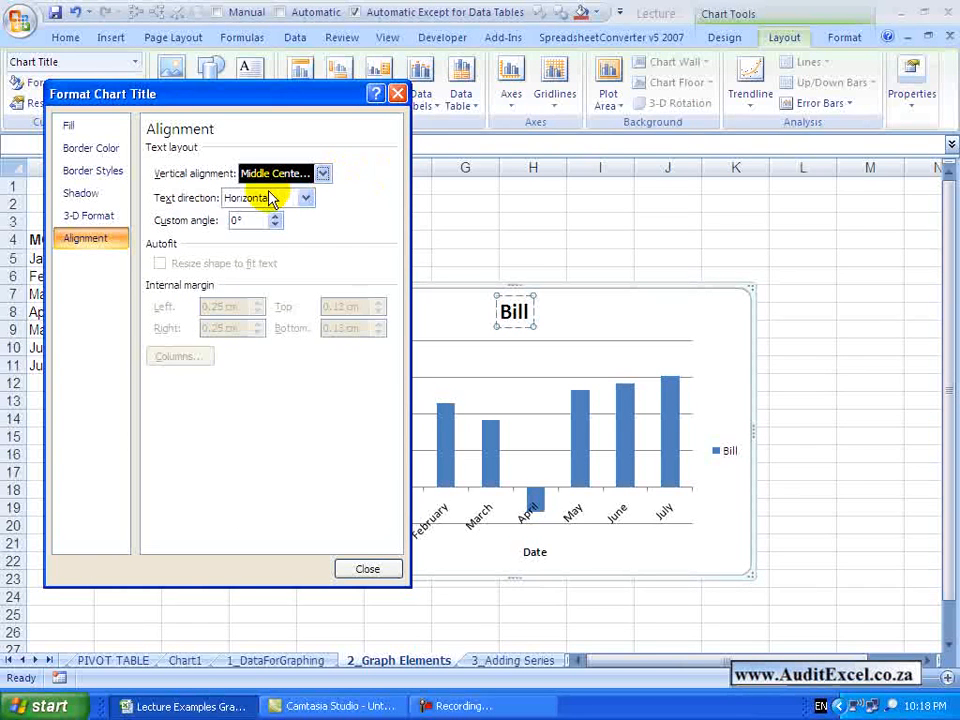
{"action": "mouse_move", "coordinate": [442, 278]}
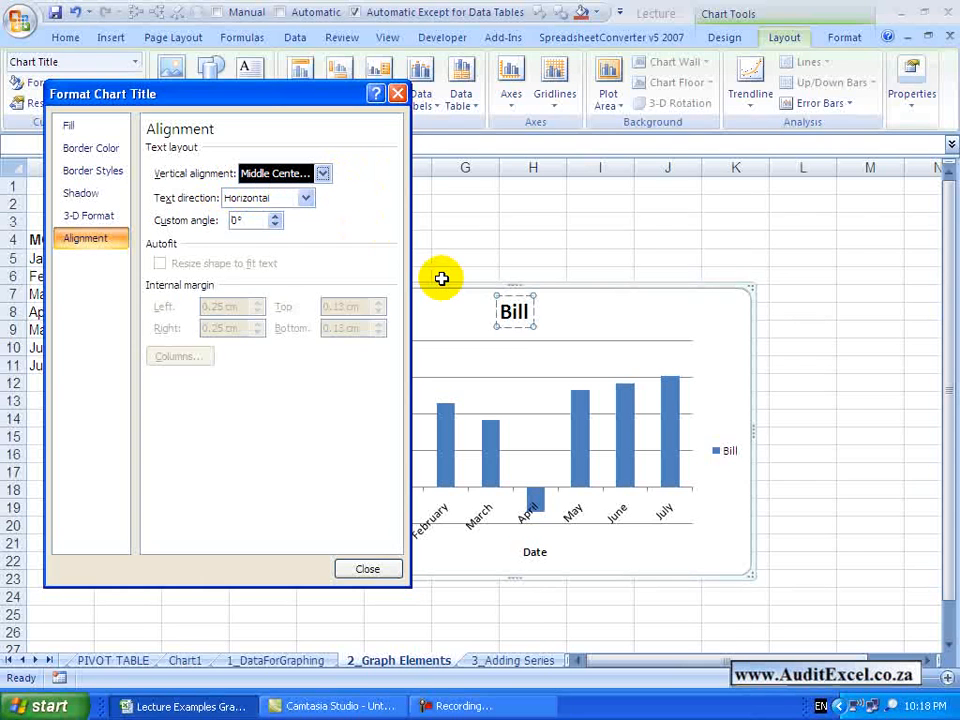
{"action": "mouse_move", "coordinate": [413, 258]}
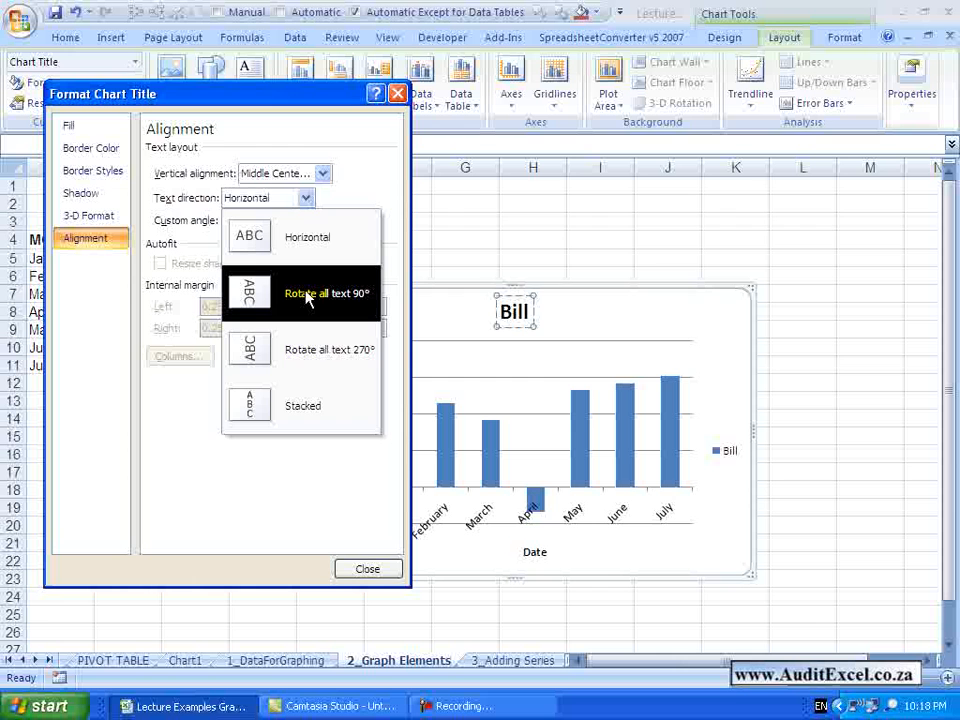
- Try 'Rotate all text 90°', then set the title's text direction to Stacked
{"action": "left_click", "coordinate": [327, 293]}
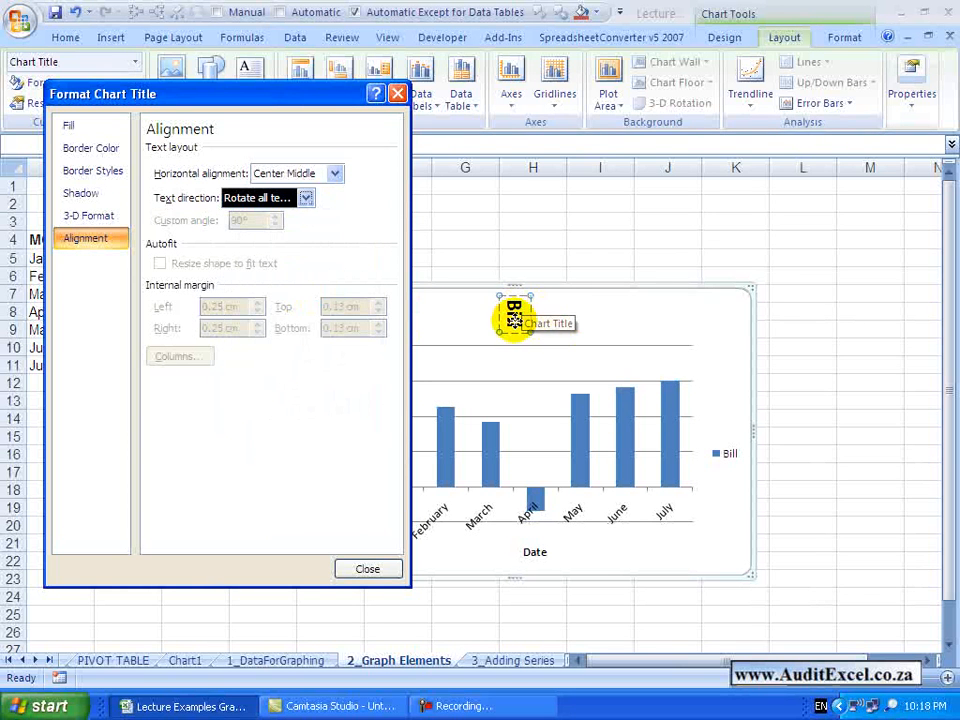
{"action": "left_click", "coordinate": [307, 197]}
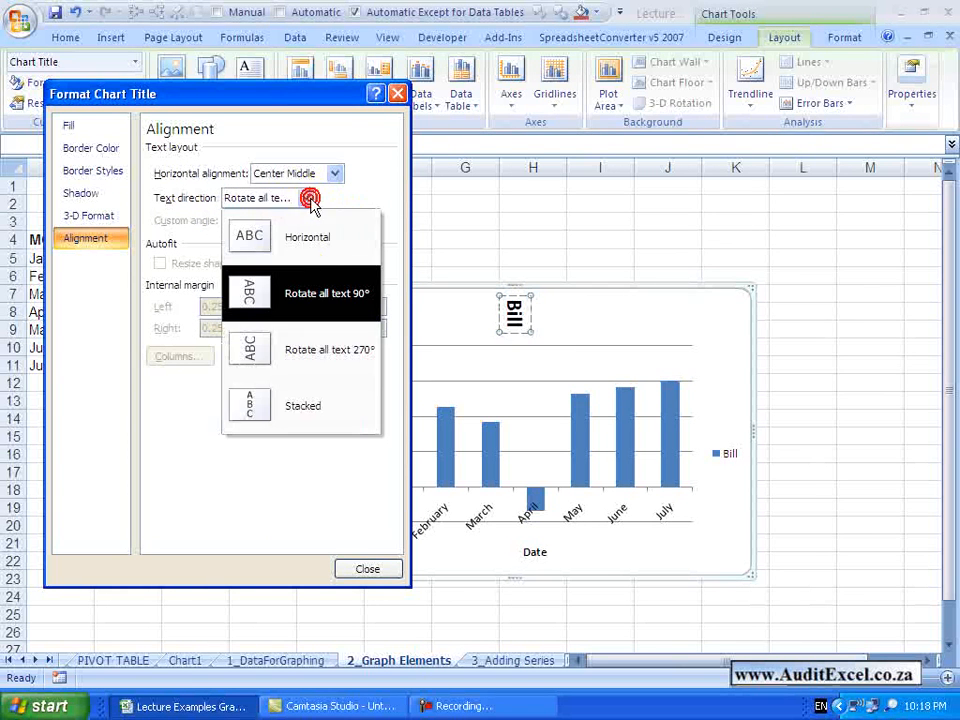
{"action": "mouse_move", "coordinate": [300, 349]}
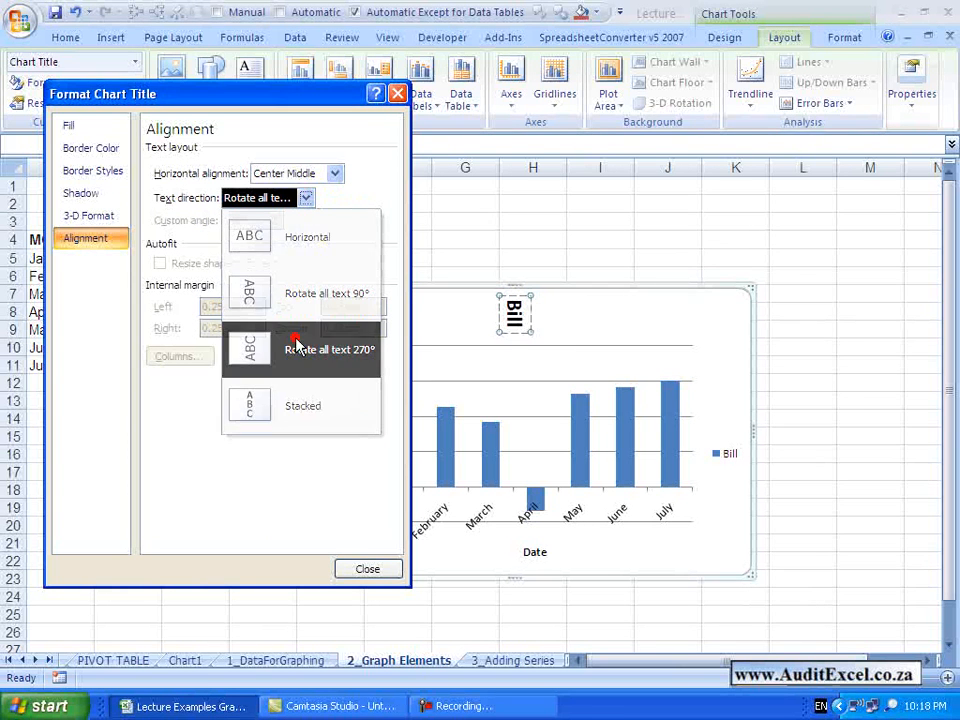
{"action": "left_click", "coordinate": [303, 405]}
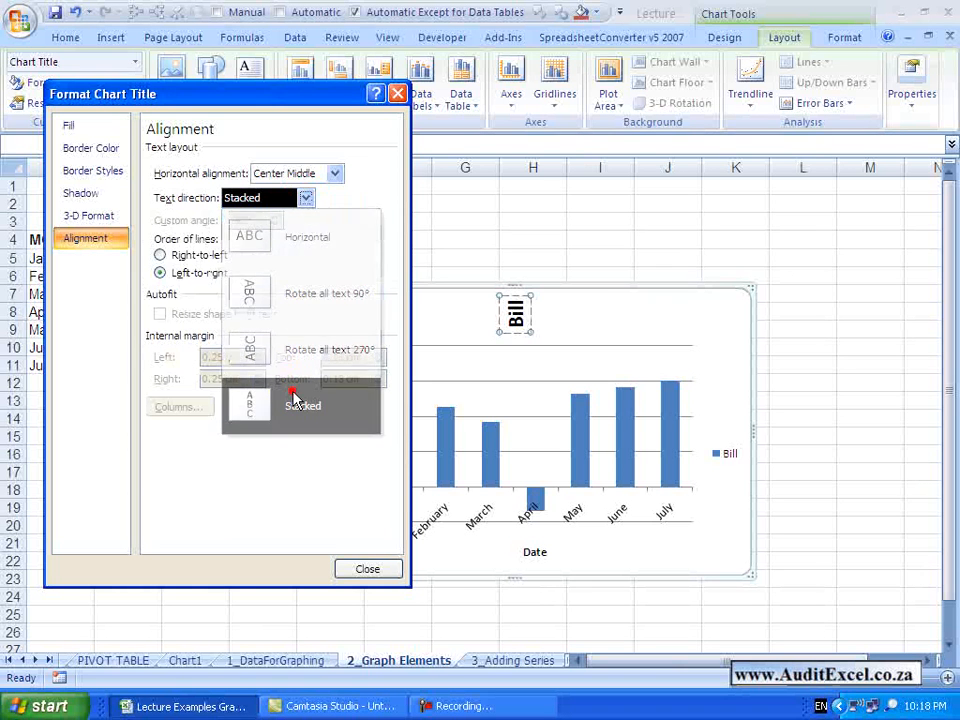
{"action": "left_click", "coordinate": [300, 405]}
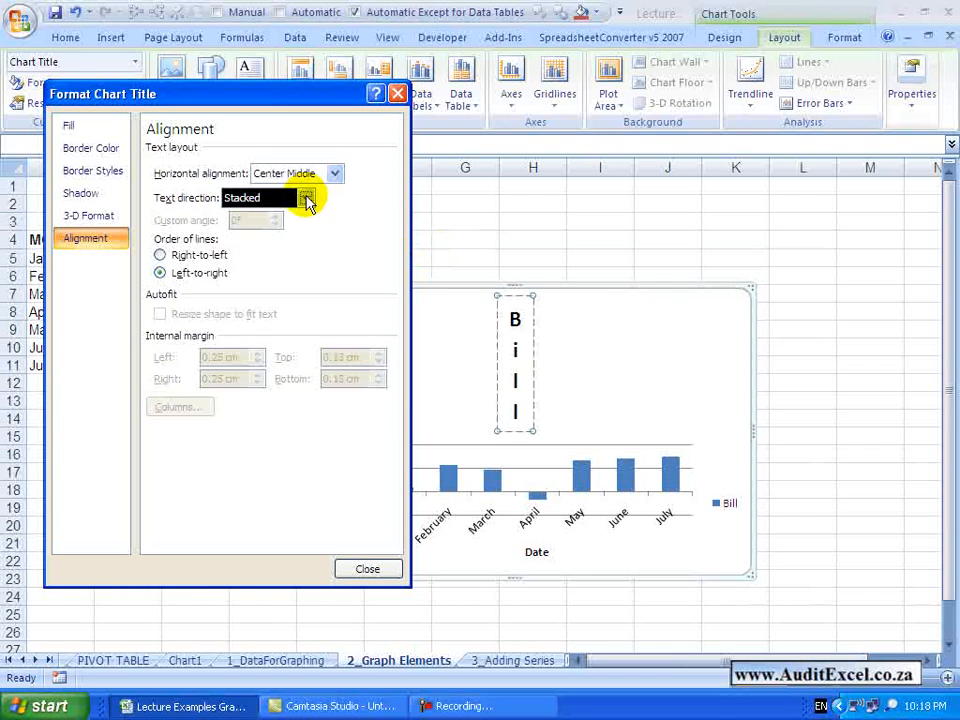
{"action": "left_click", "coordinate": [306, 197]}
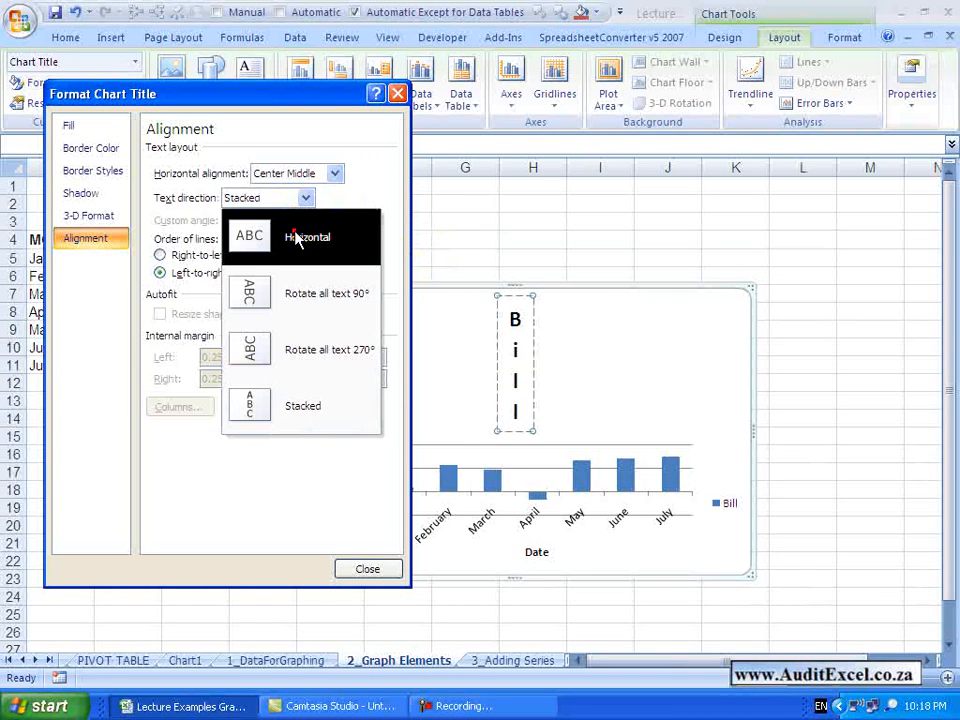
- Set text direction to Horizontal and return the custom angle from 15° to 0°
{"action": "left_click", "coordinate": [307, 236]}
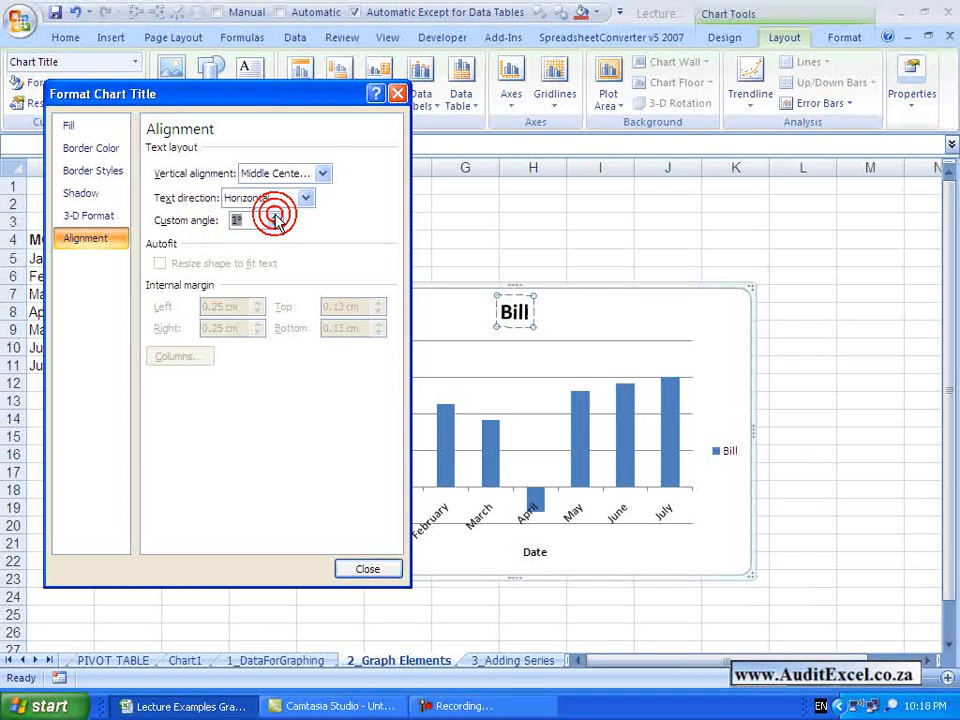
{"action": "left_click", "coordinate": [276, 220]}
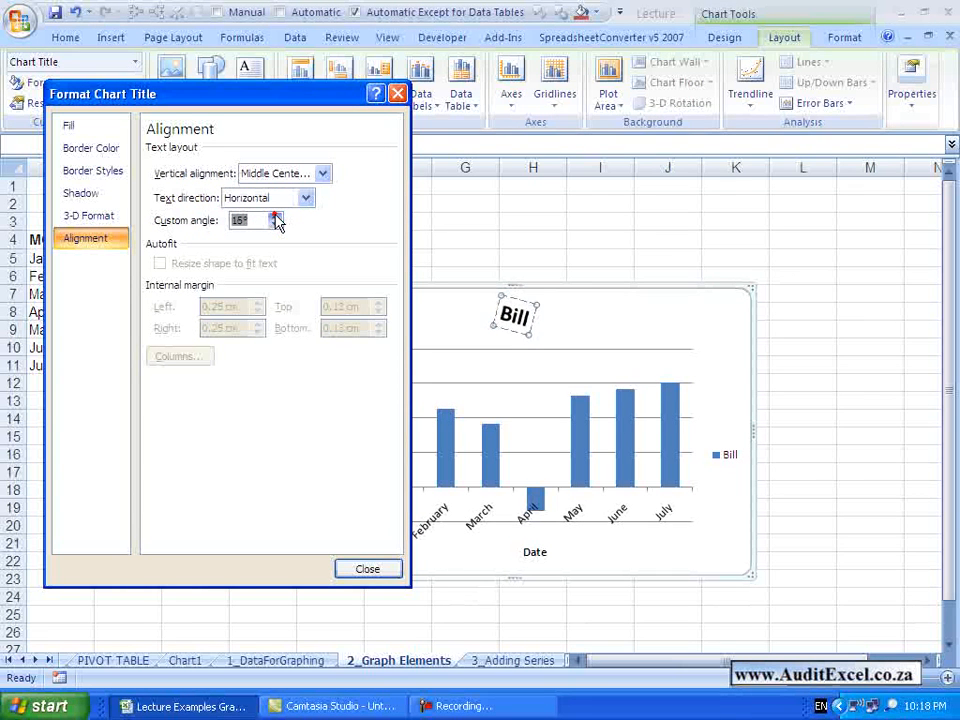
{"action": "left_click", "coordinate": [276, 216]}
{"action": "type", "text": "0"}
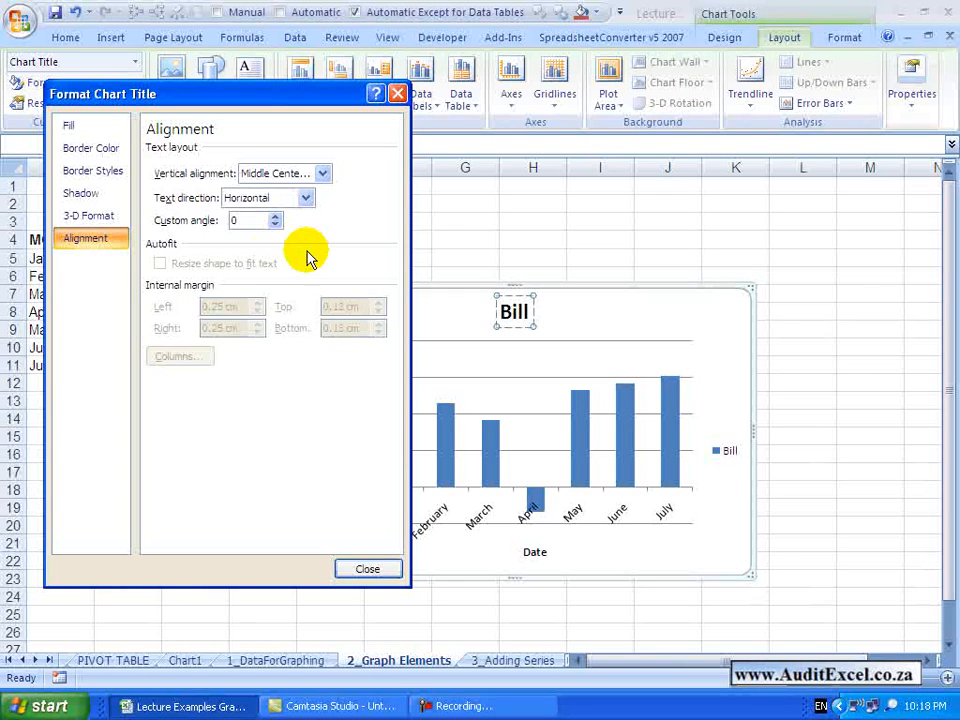
{"action": "mouse_move", "coordinate": [203, 340]}
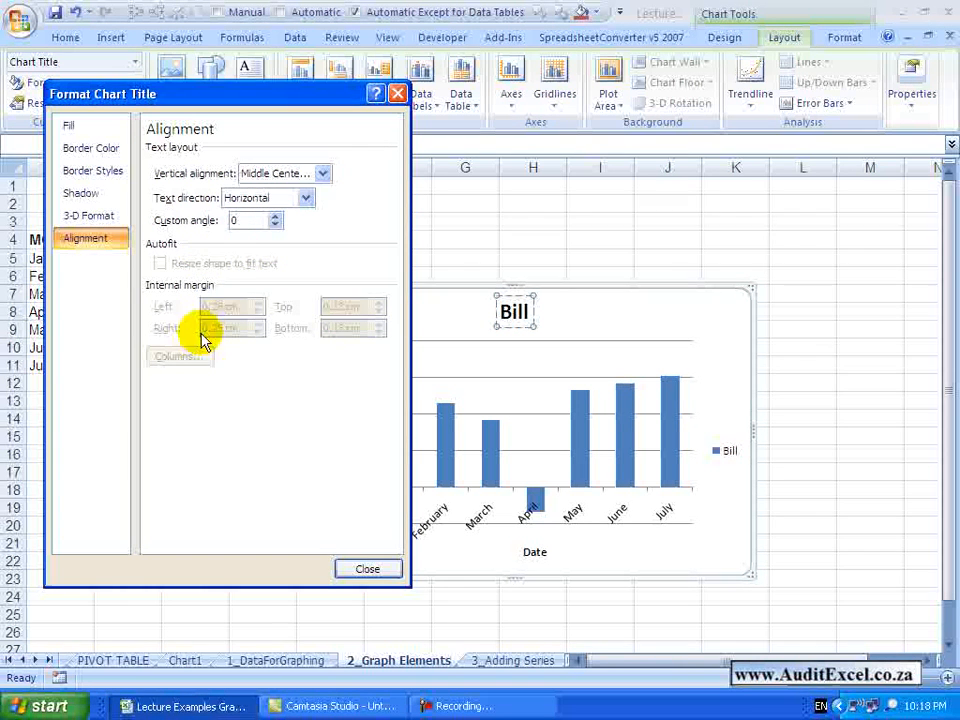